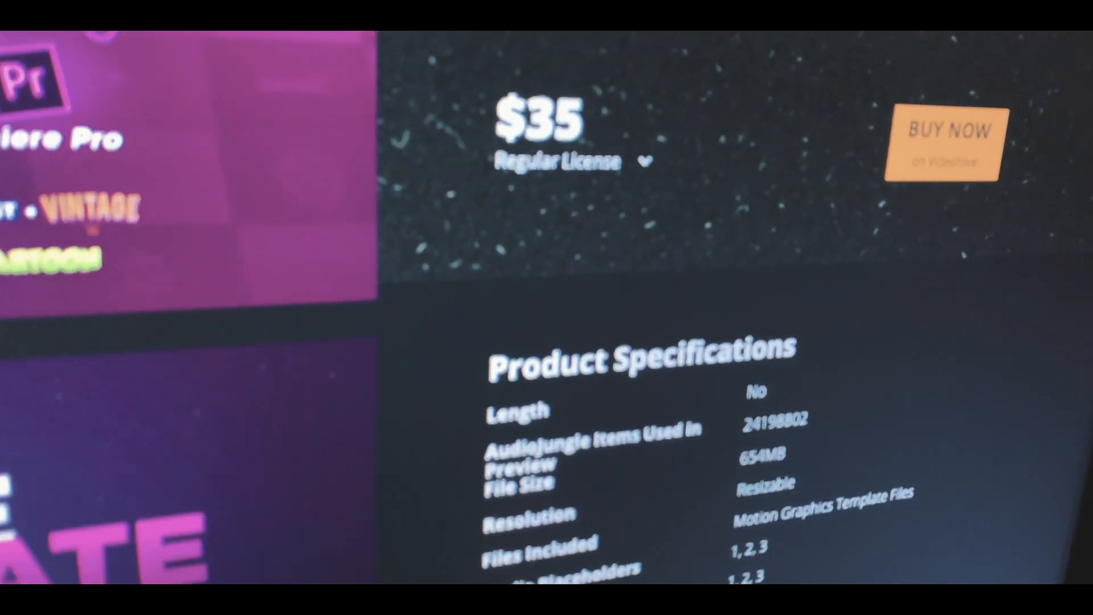
scroll(down, 3)
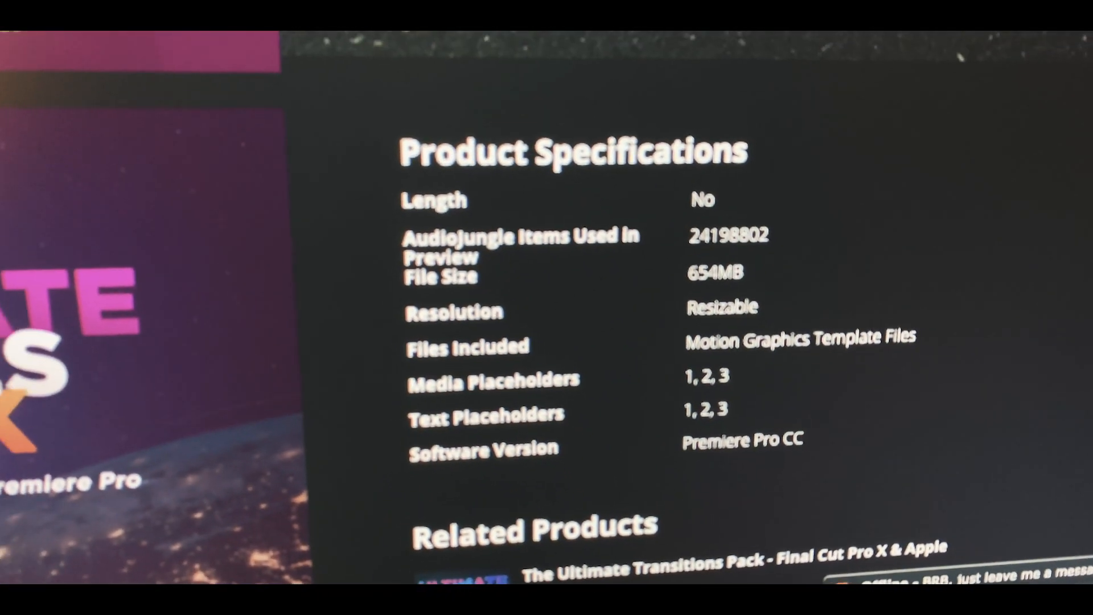